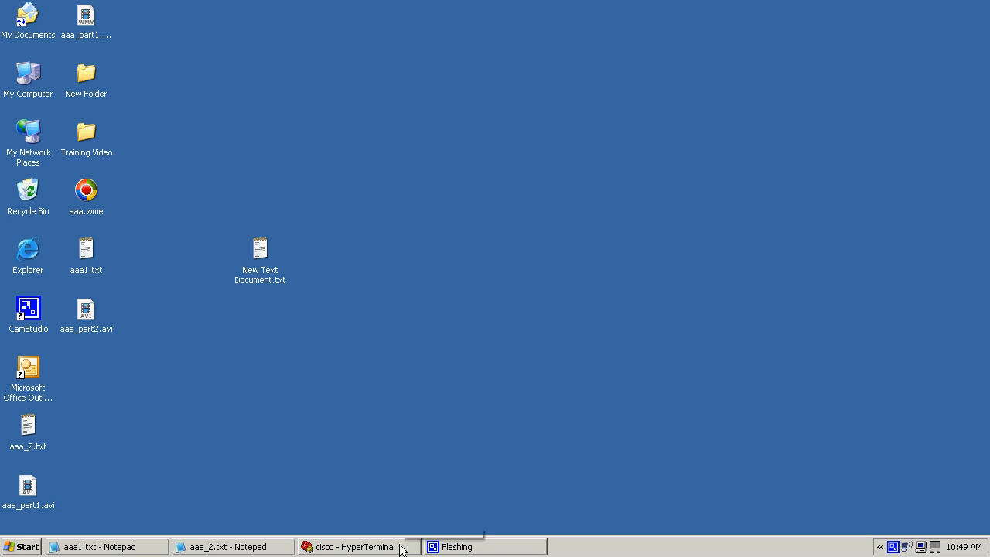
Restore the cisco HyperTerminal window showing the 3citraining# privileged prompt.
click(358, 547)
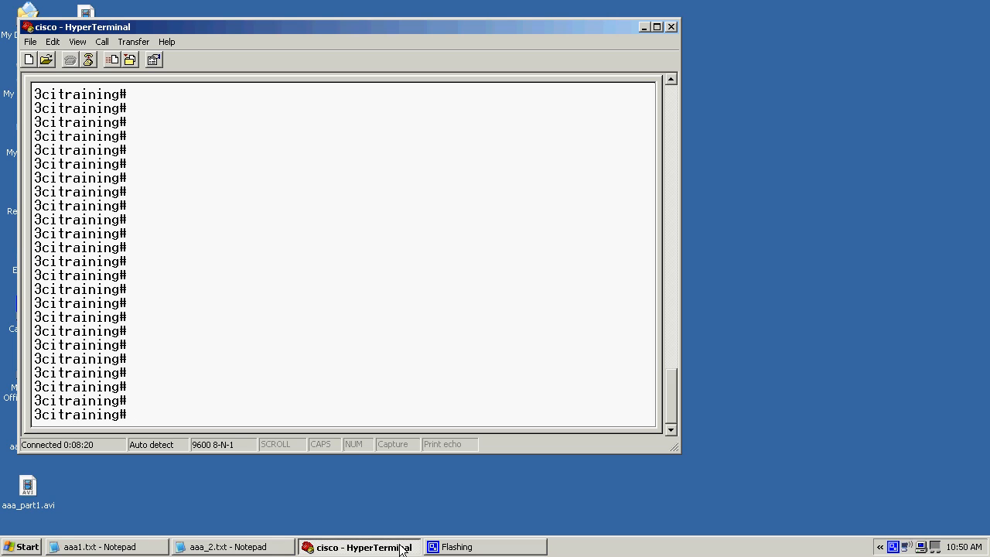
Enter 'conf t' then 'aaa new-model', and begin the username command.
text(conf t)
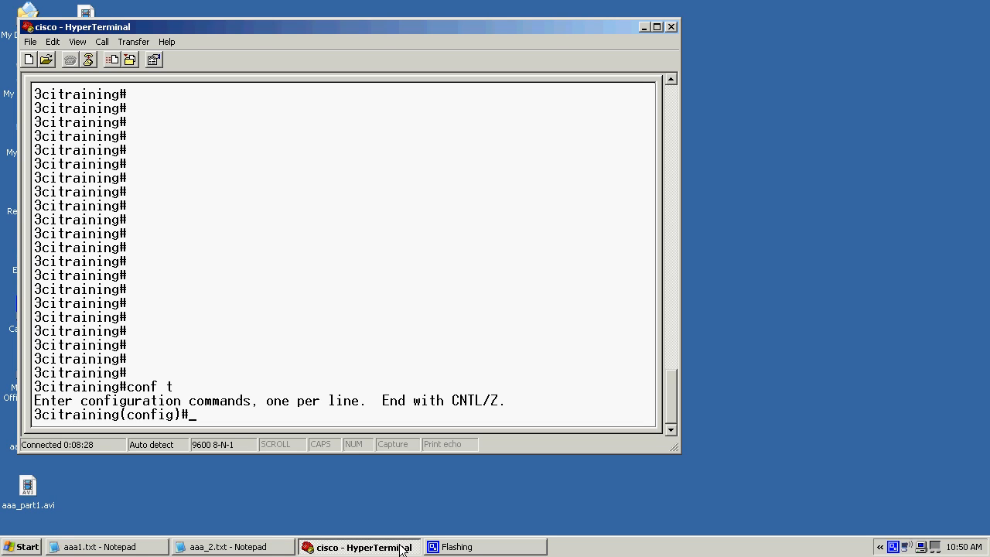
text(aaa ne)
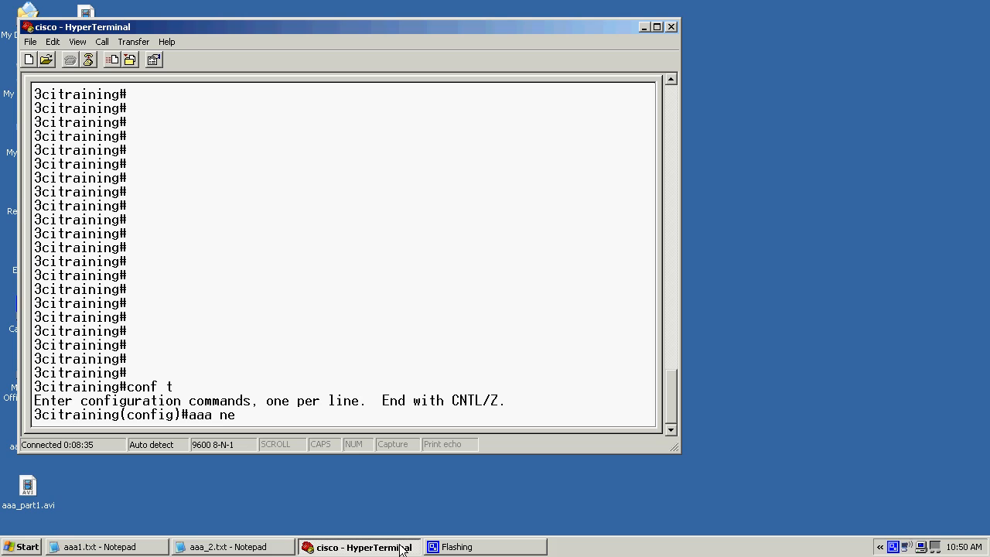
text(w-m)
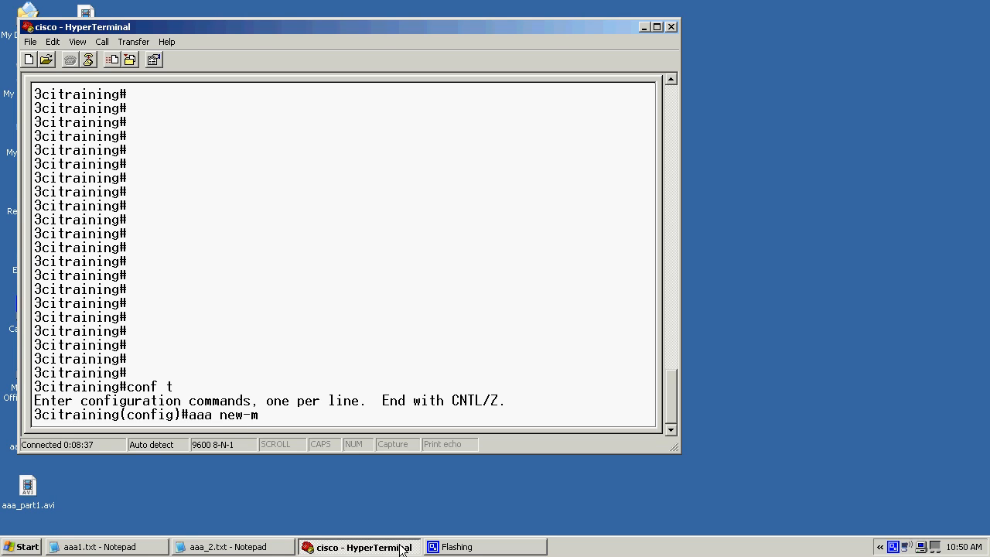
text(odel)
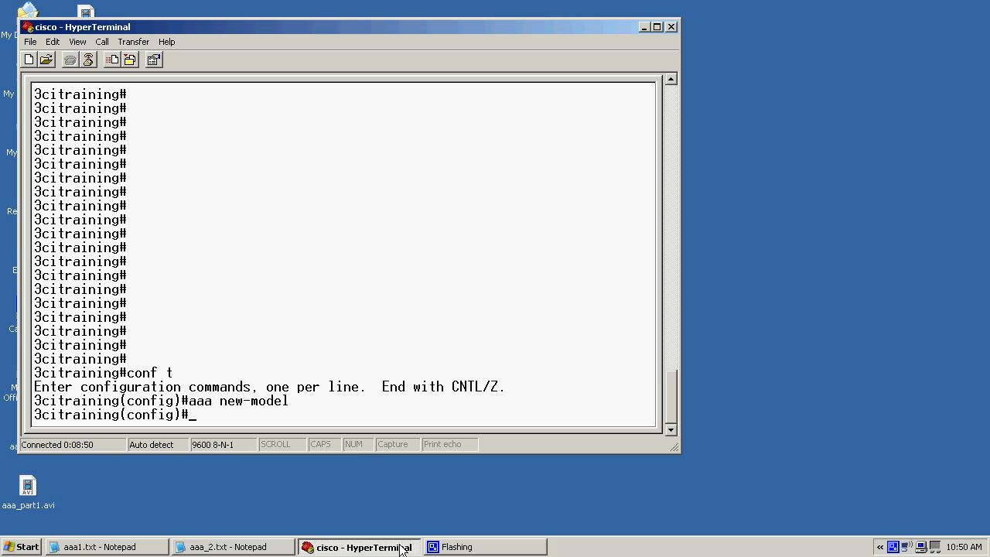
text(username)
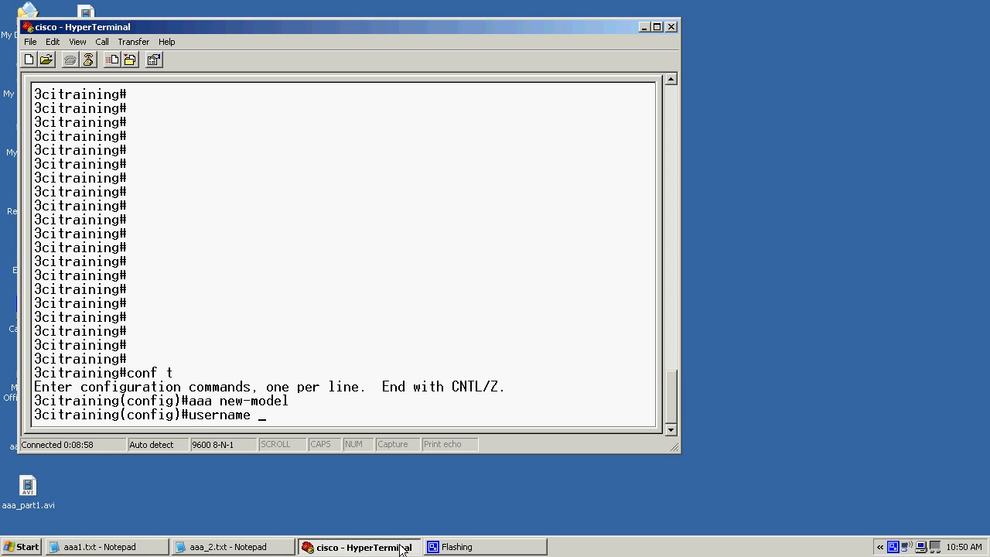
text(bill)
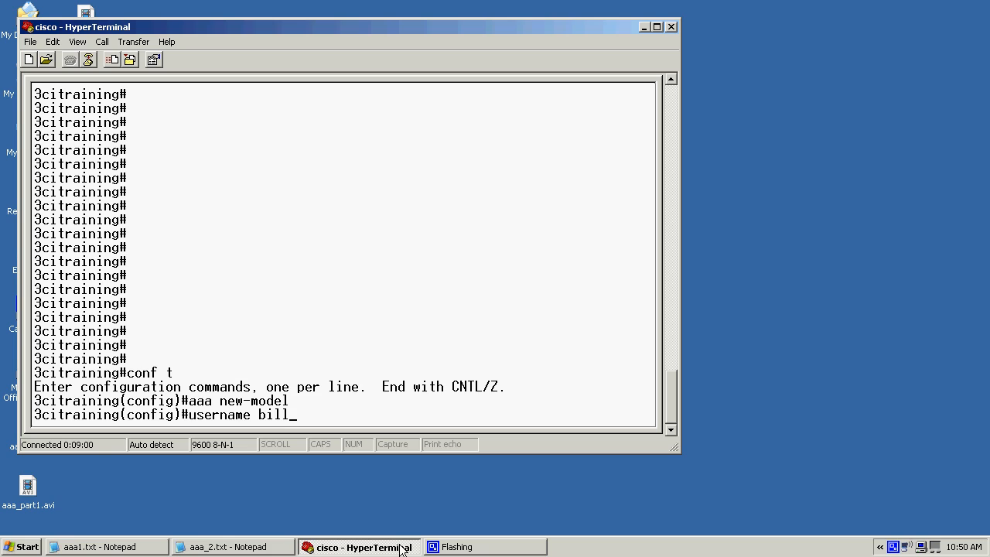
text(passwo)
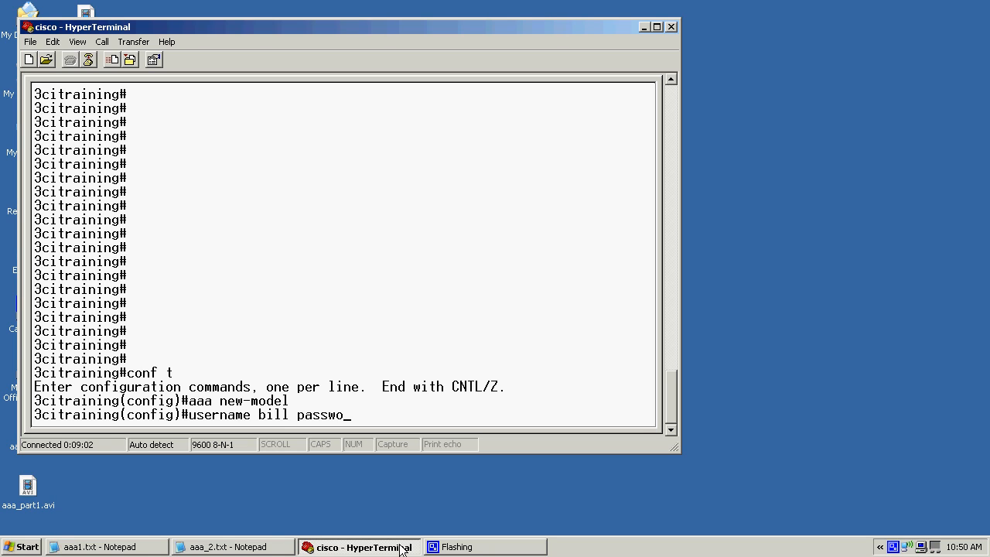
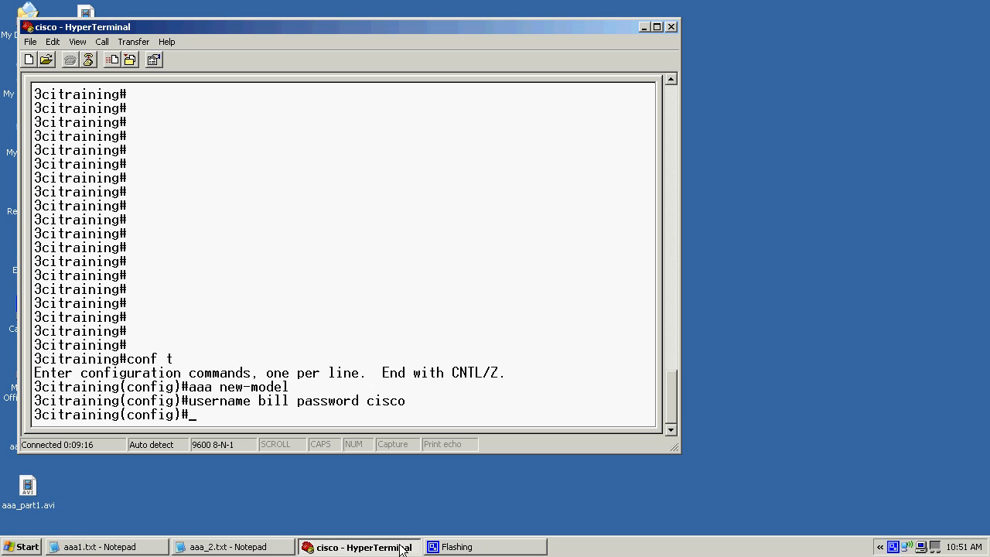
text(conf)
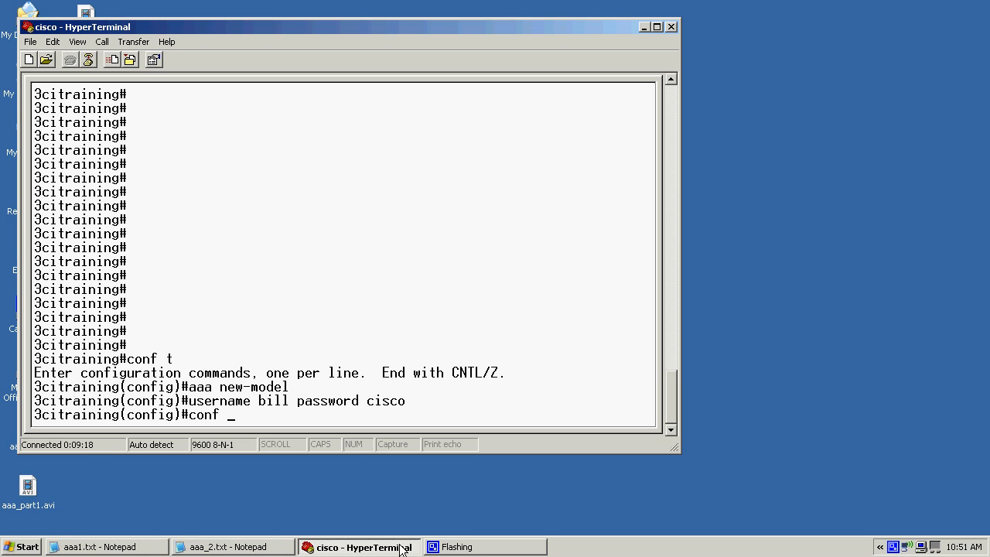
text(line)
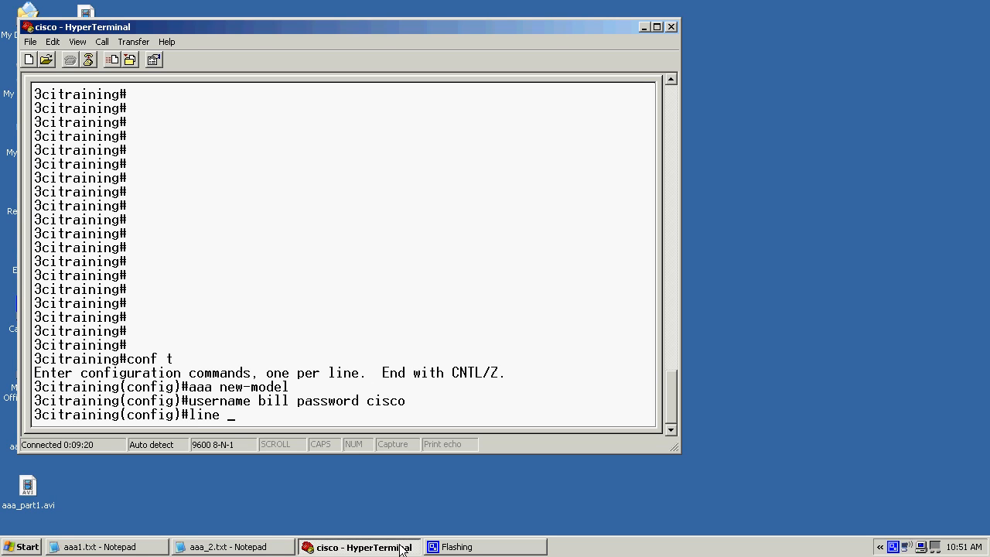
text(con 0)
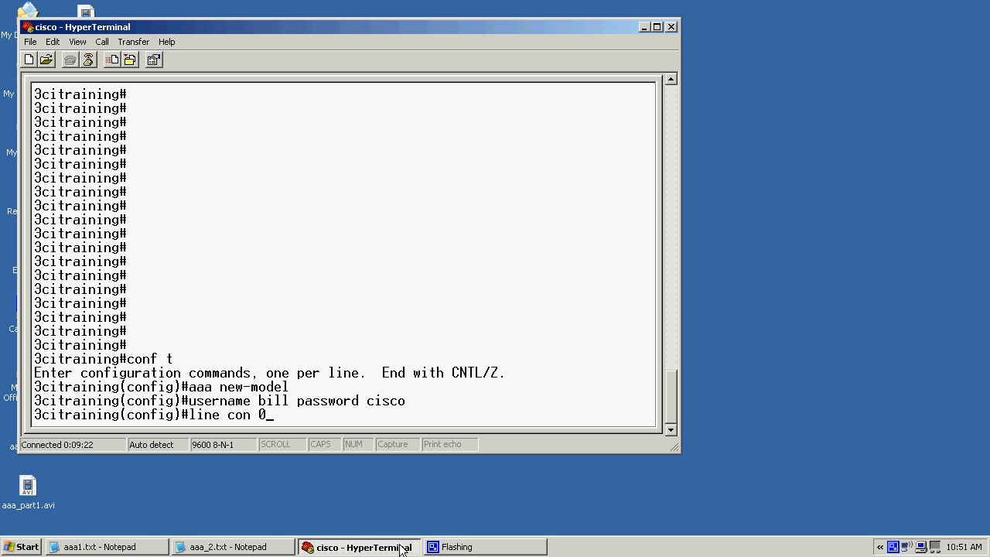
key(enter)
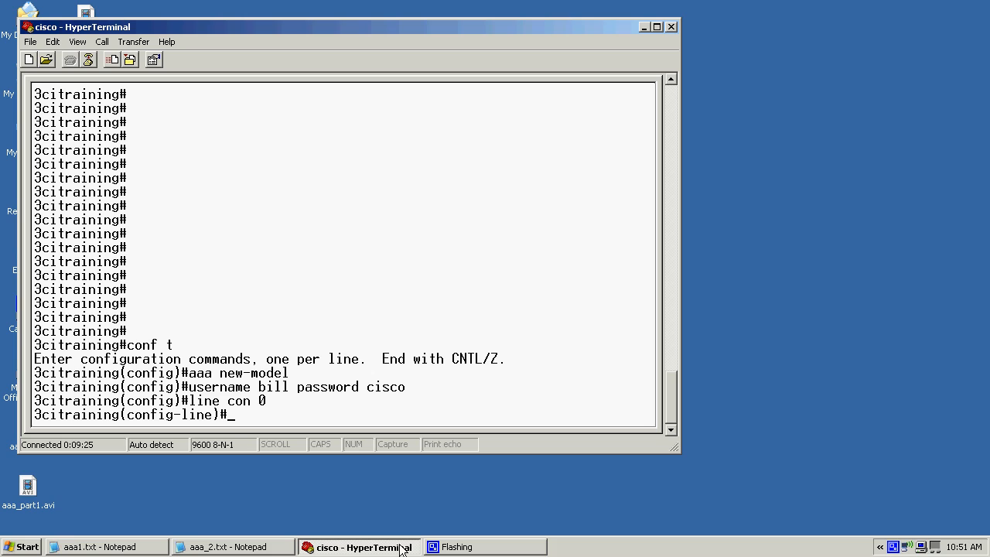
text(password)
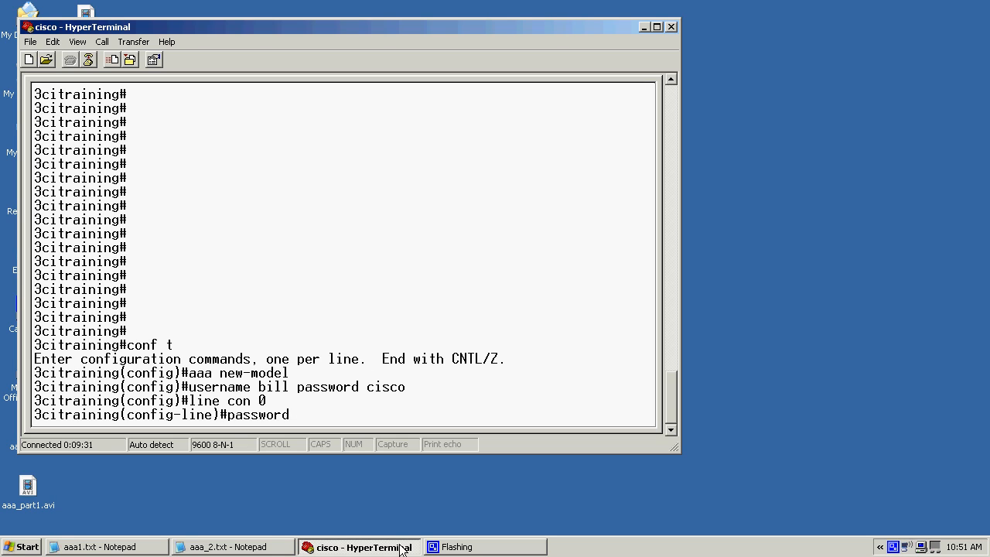
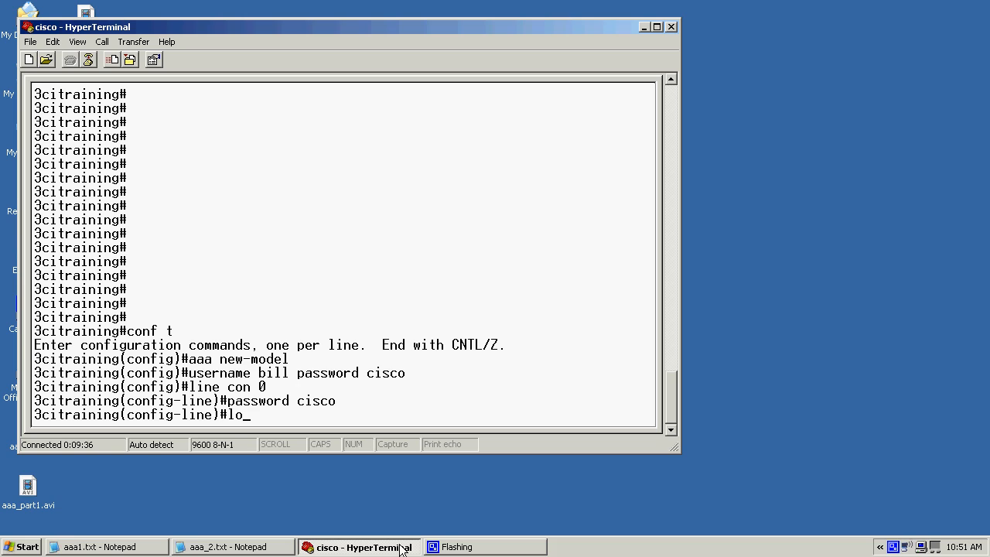
Attempt 'login local' on the console line, which the router rejects as invalid input.
text(ig)
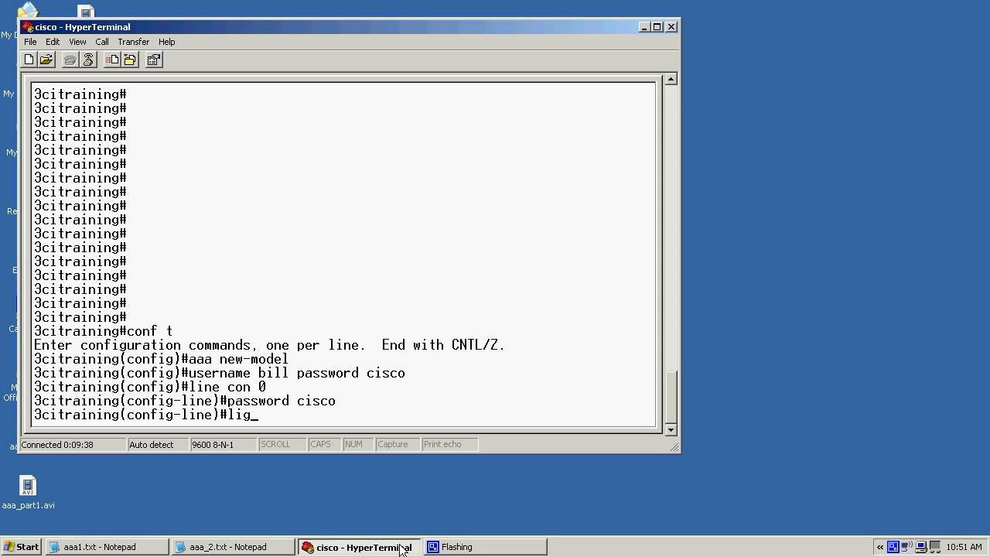
text(ogin)
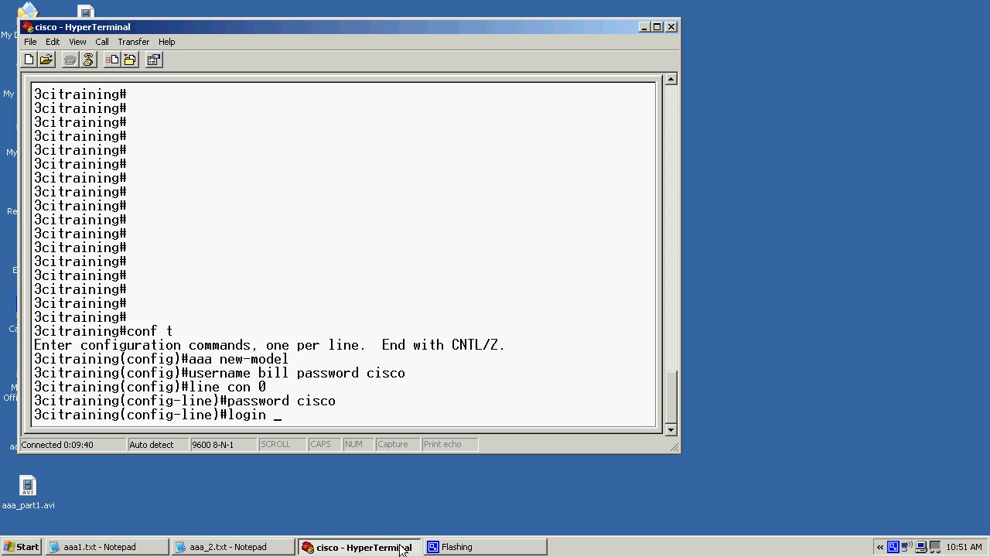
text(local)
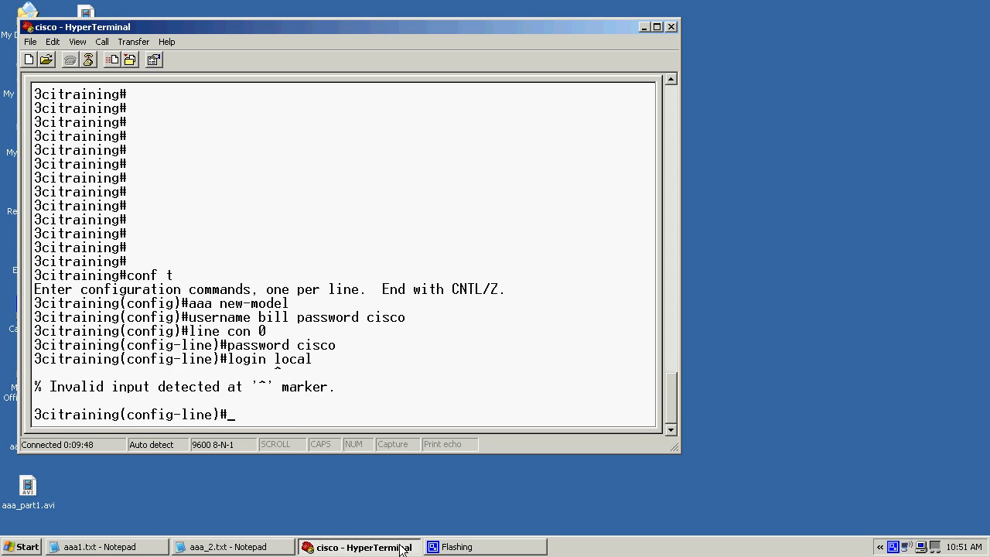
Apply 'login authentication local' to line con 0, then exit back to global config.
text(login)
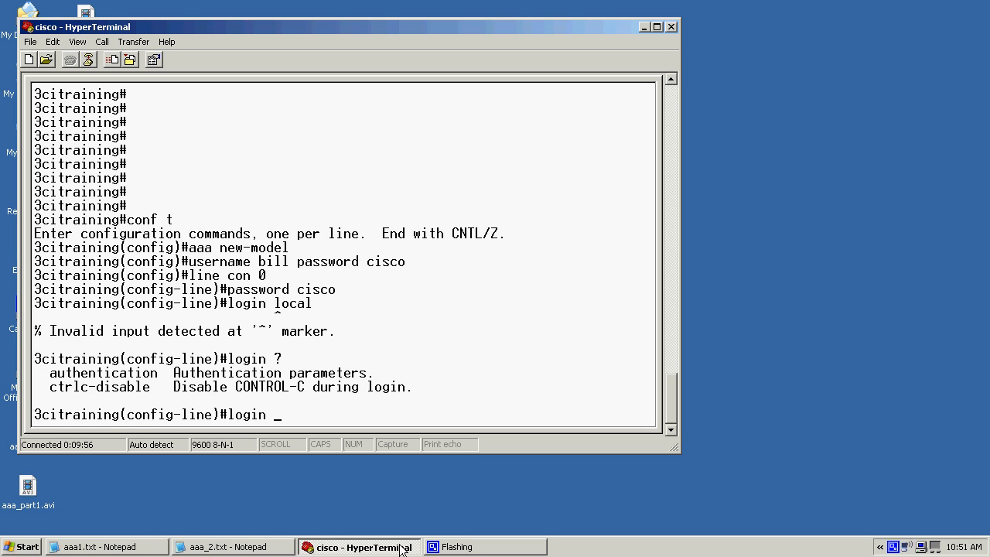
text(a)
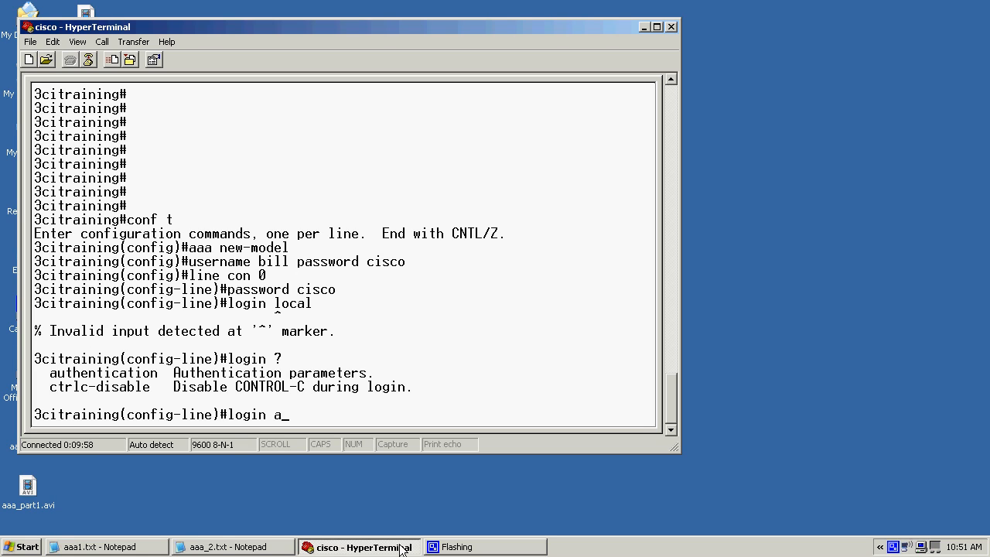
text(authentication local)
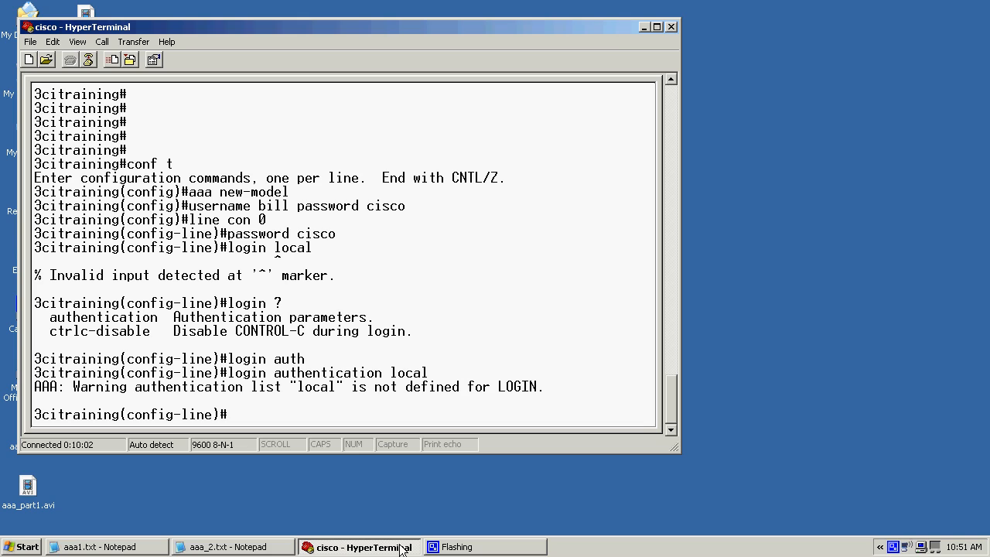
text(exit)
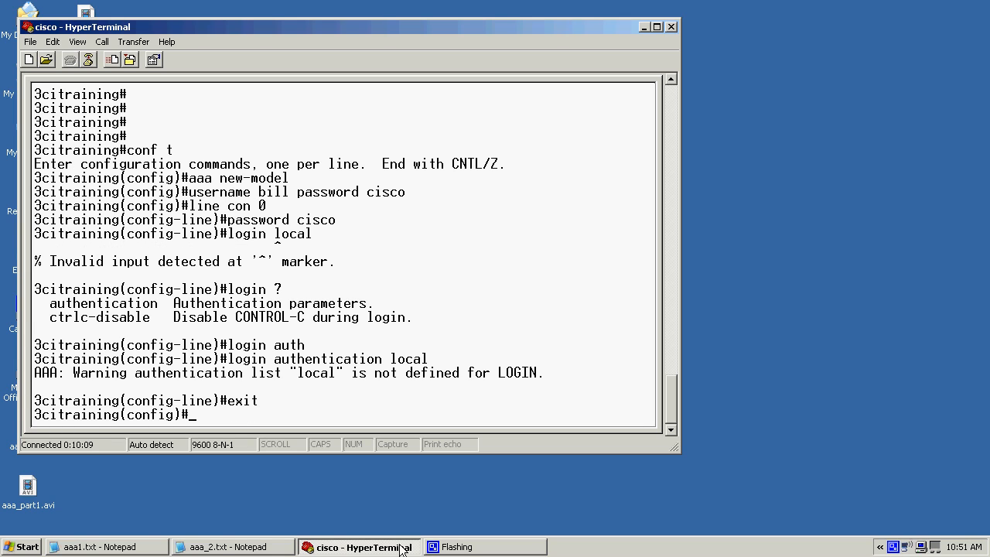
Enter 'aaa authentication login default local' to use the local user database.
text(a)
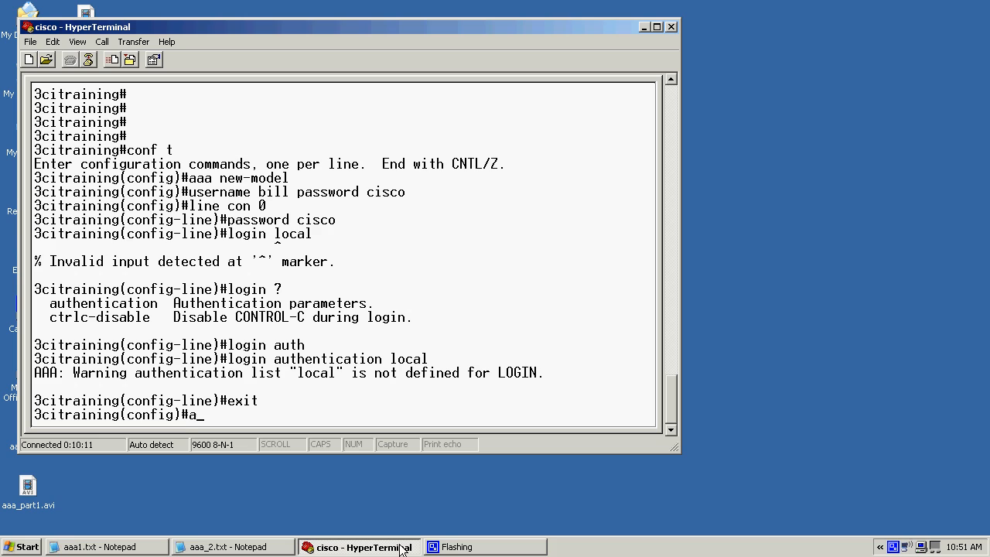
text(aa a)
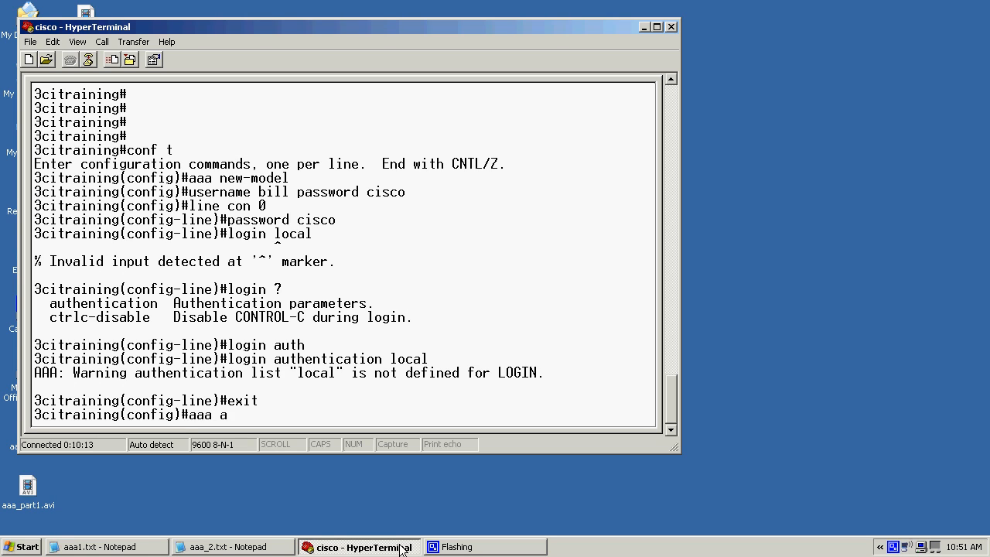
text(uthenicat)
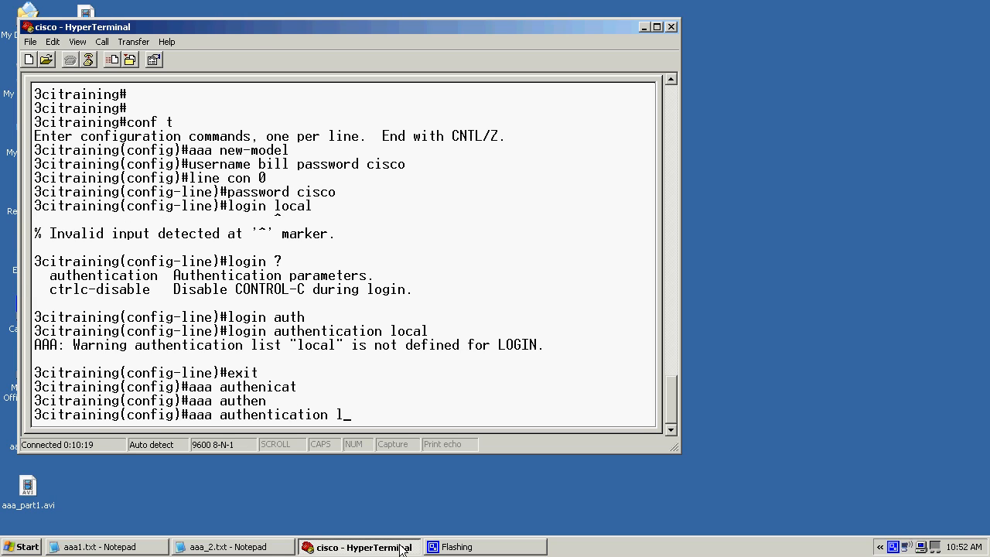
text(ogin)
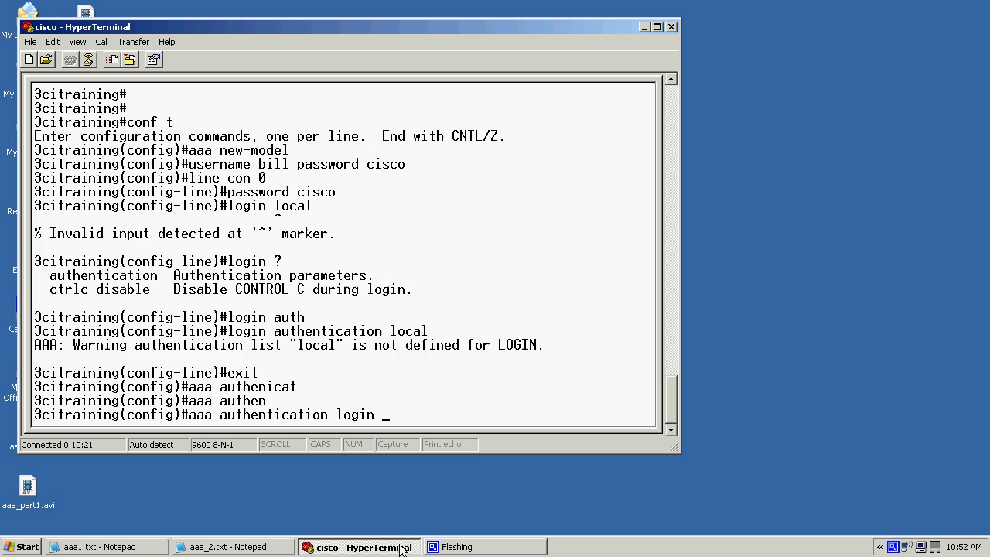
text(default)
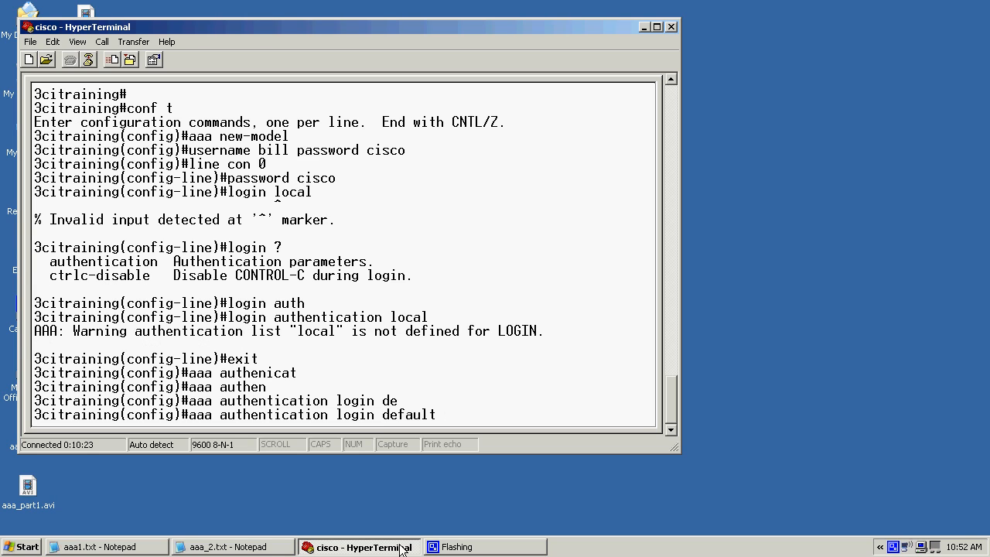
text(local)
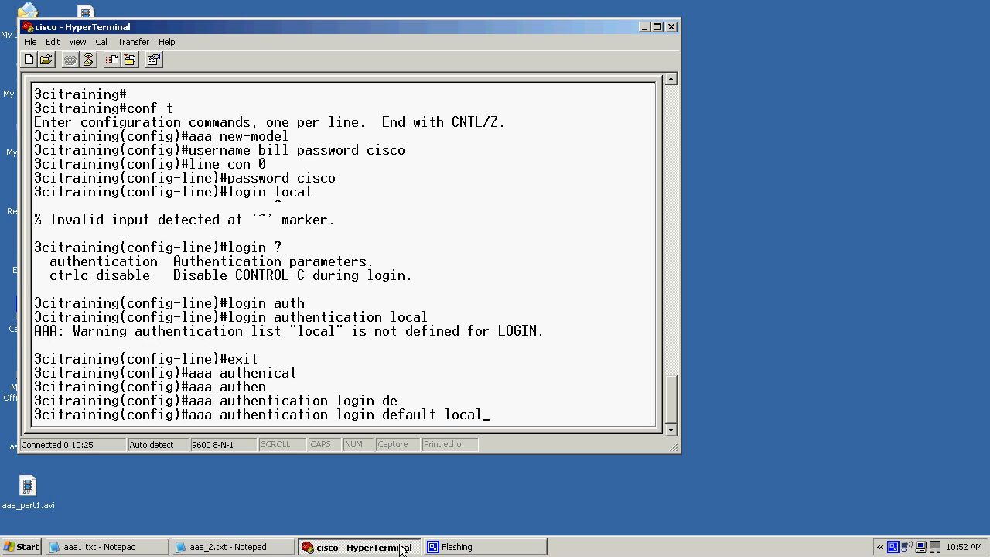
key(Return)
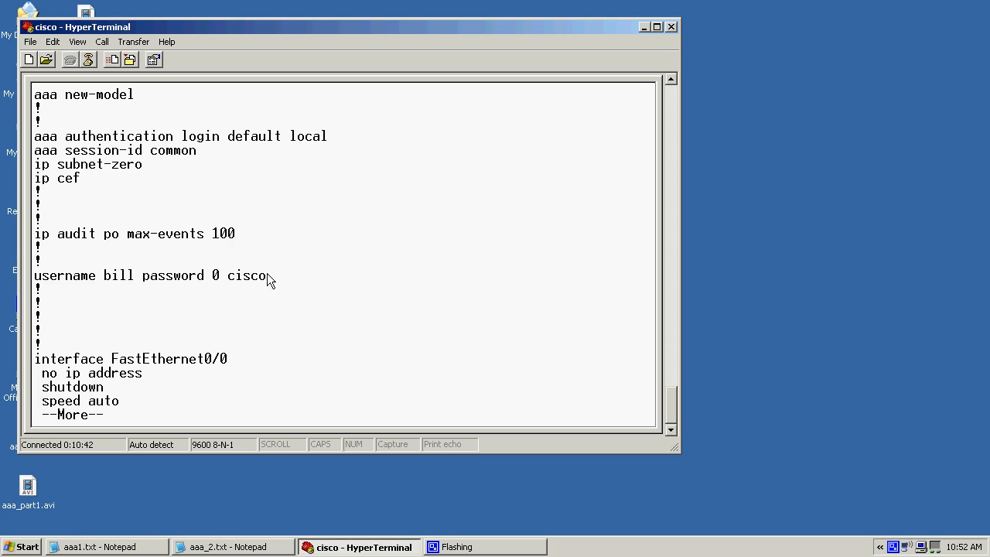
Page through 'show running-config' to confirm user bill and console login authentication local.
triple_click(148, 276)
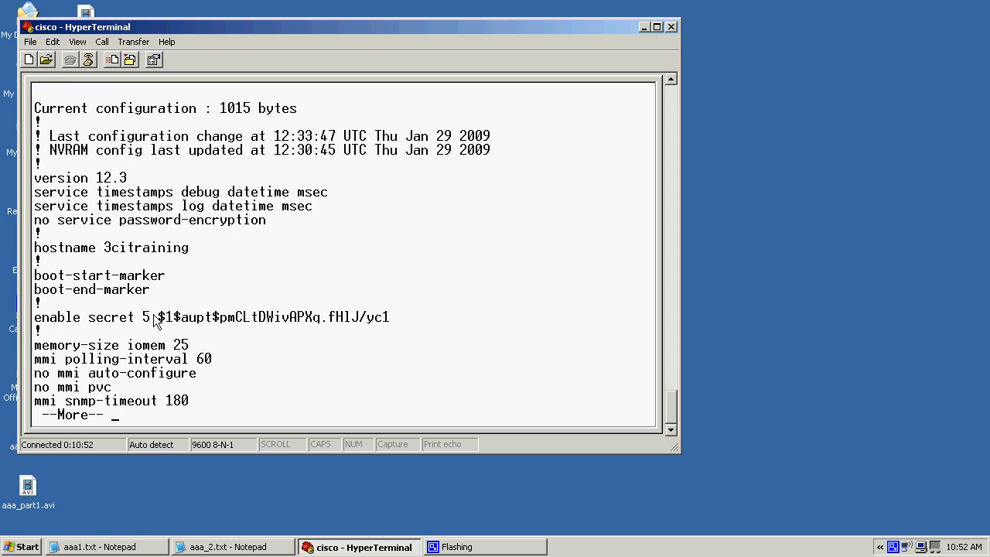
key(space)
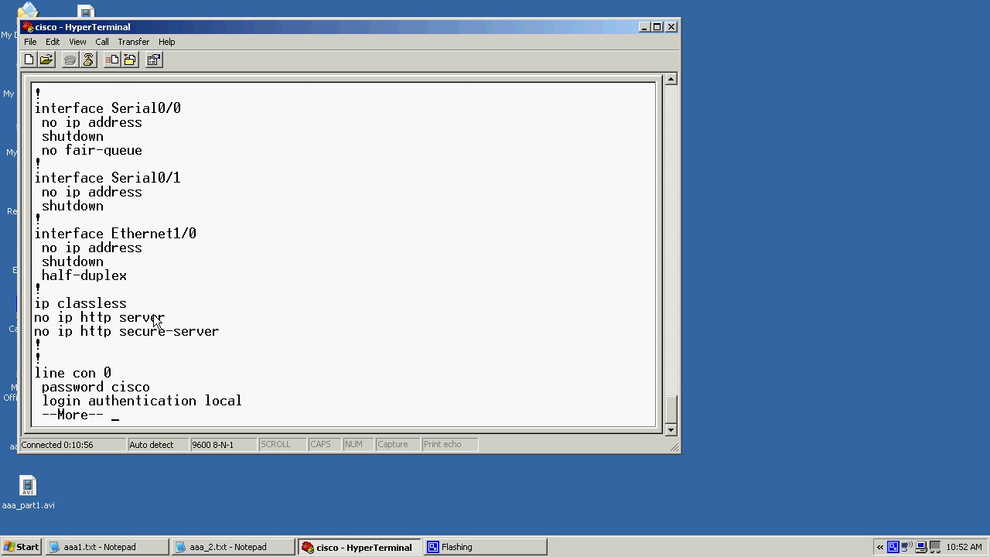
key(space)
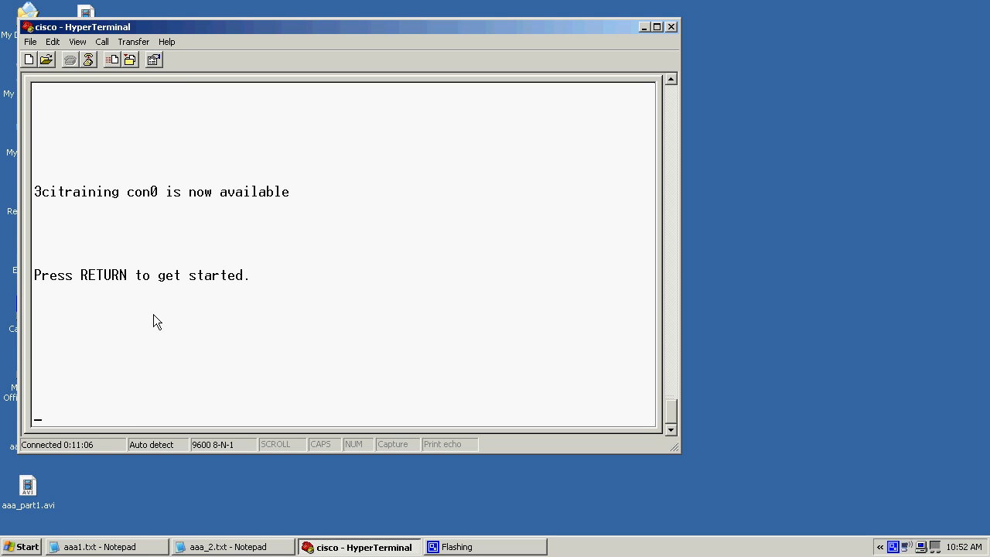
Log in on the console as bill, then enable to reach the 3citraining# prompt.
key(Return)
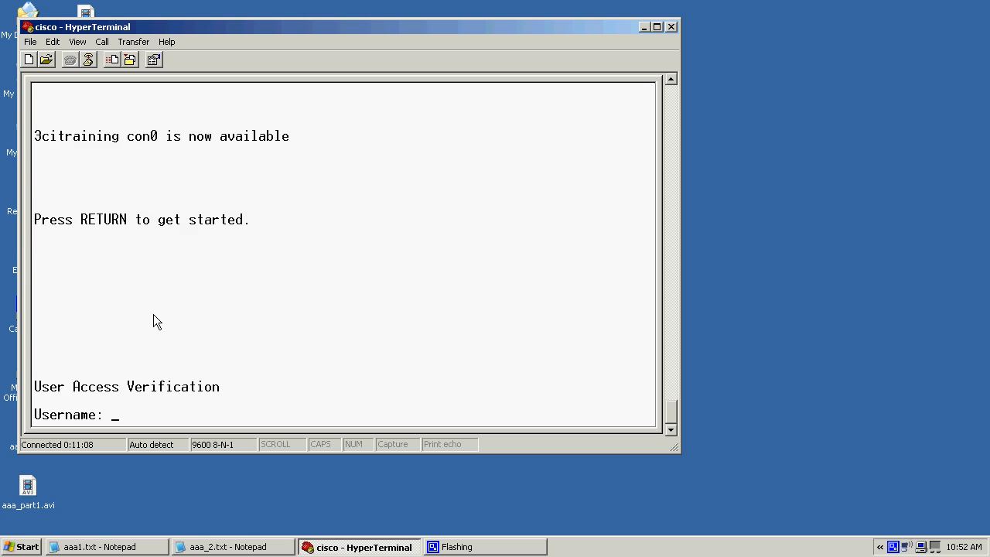
text(bi)
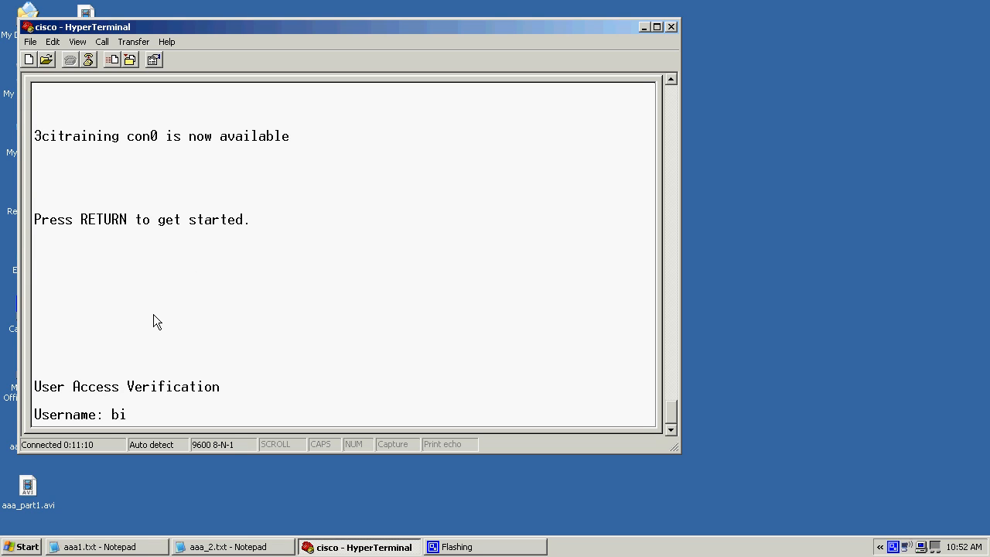
text(ll)
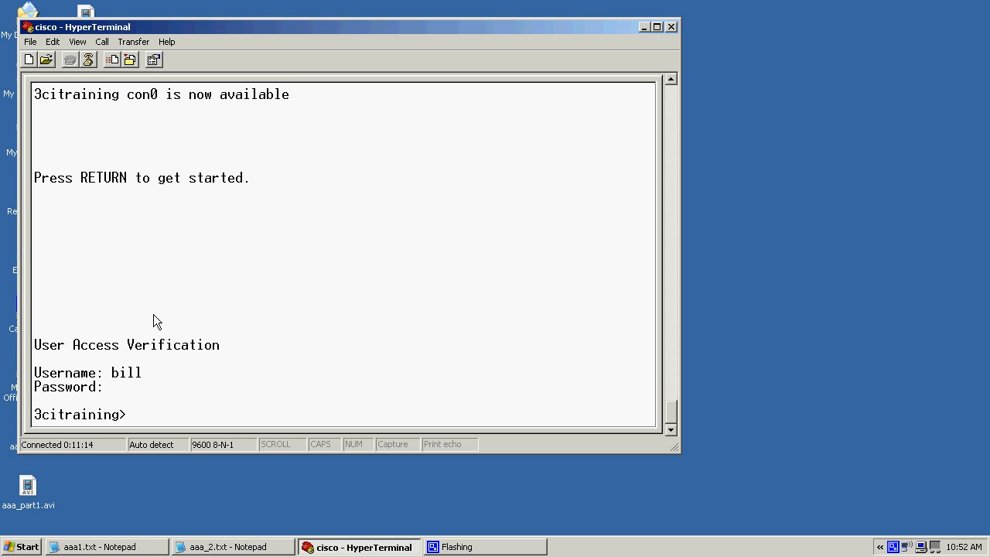
text(en)
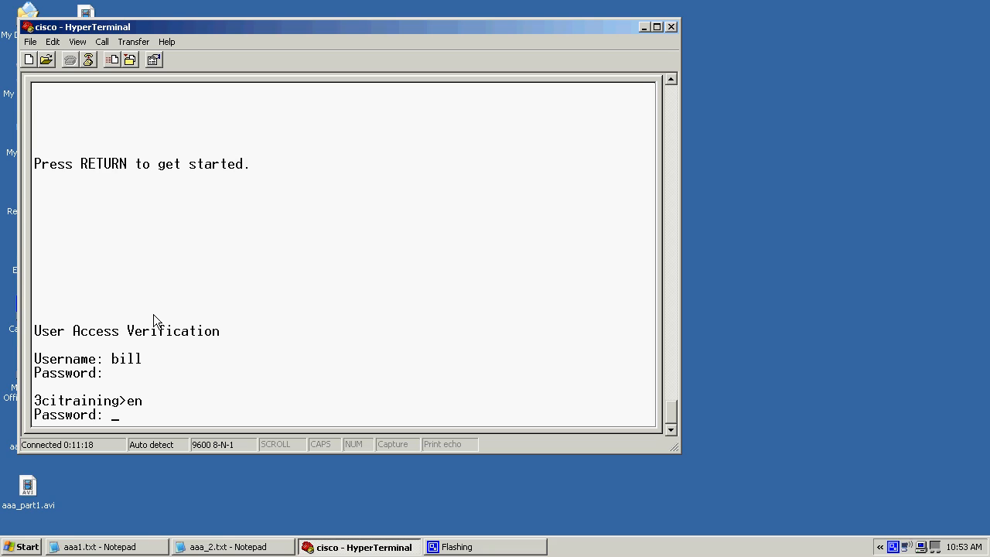
key(Return)
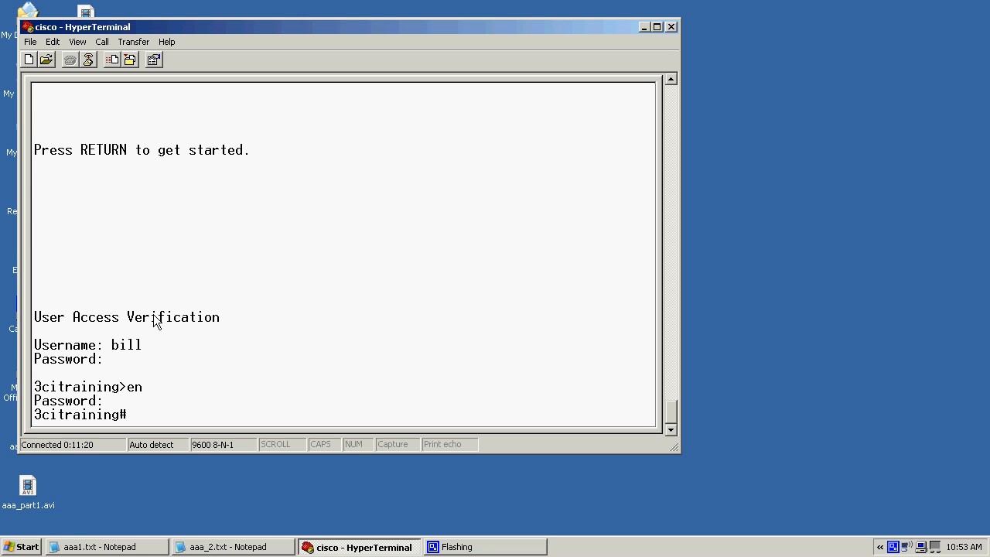